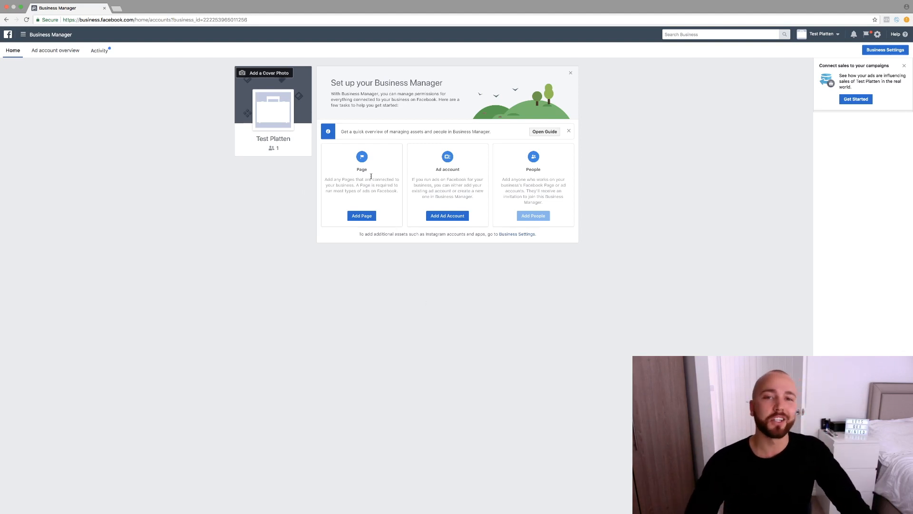
mouse_move(376, 261)
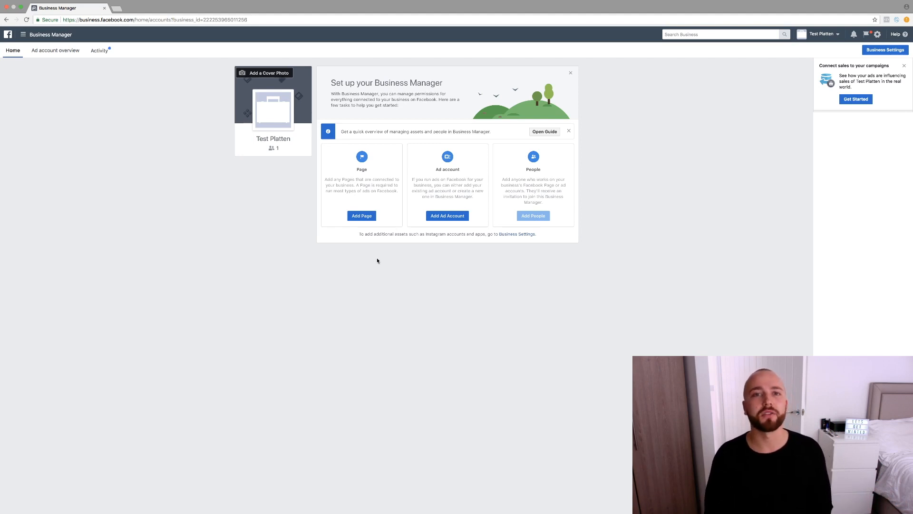
mouse_move(297, 250)
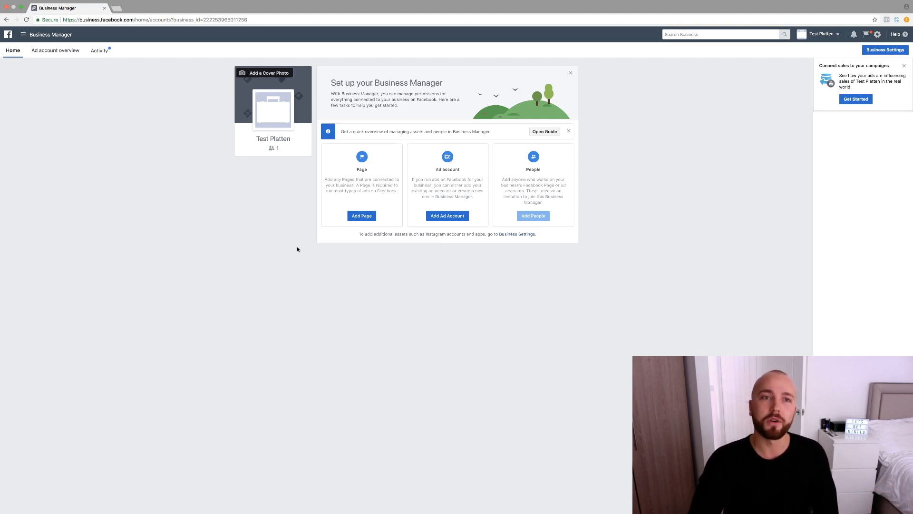
Go to Business Settings and show the business's Pages list.
left_click(23, 34)
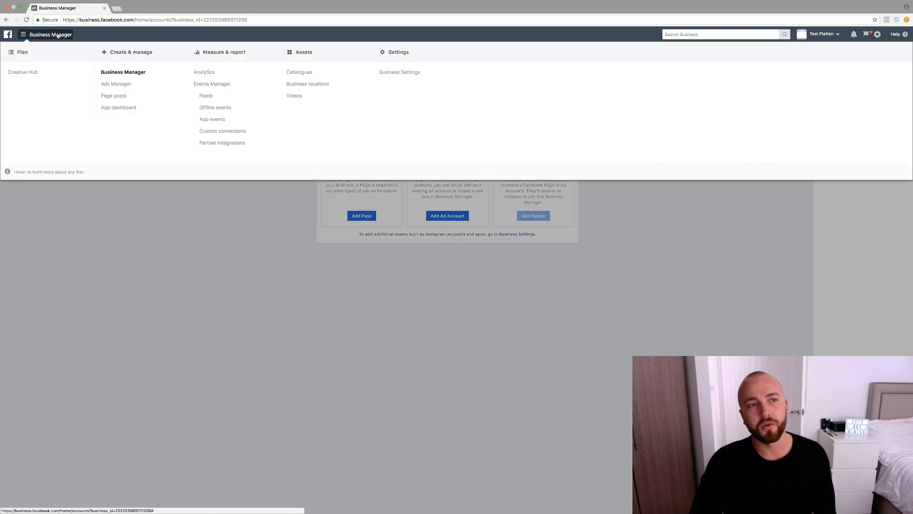
mouse_move(399, 71)
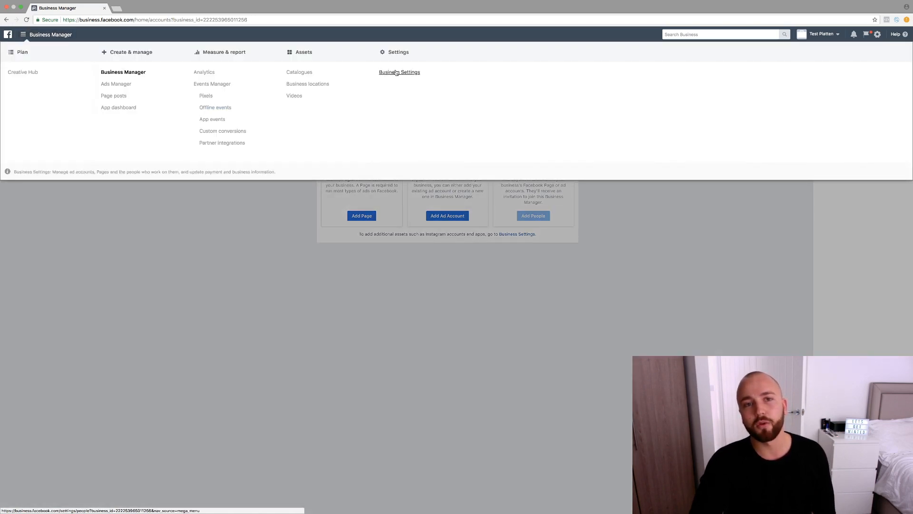
left_click(399, 72)
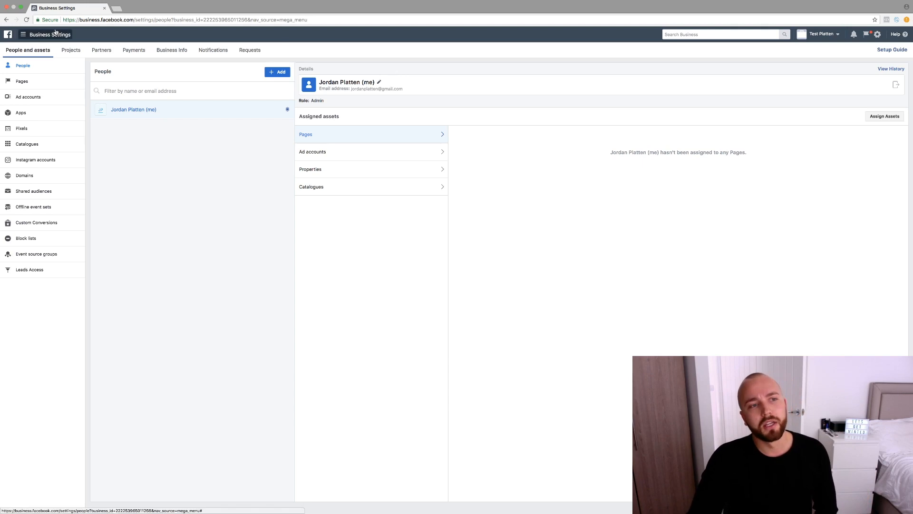
left_click(22, 81)
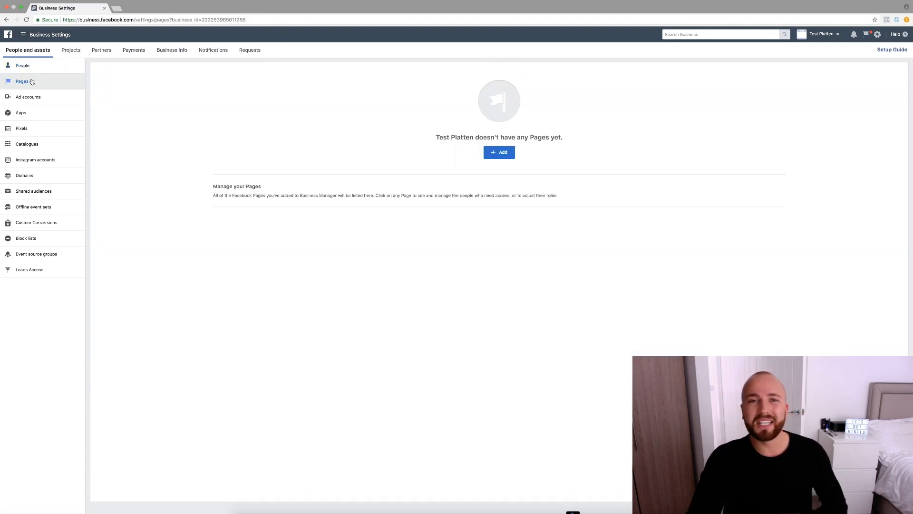
Add the already-owned Page Test 1 to the business and return to the business home.
left_click(498, 152)
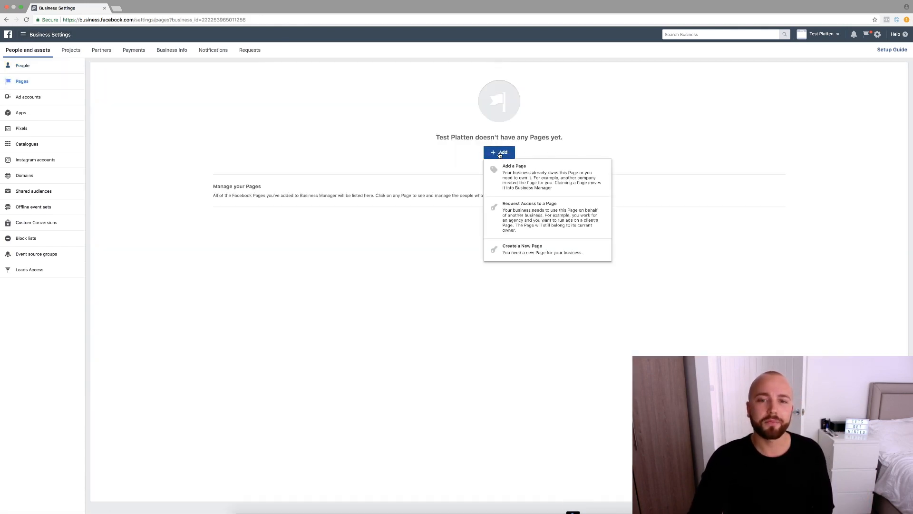
left_click(514, 165)
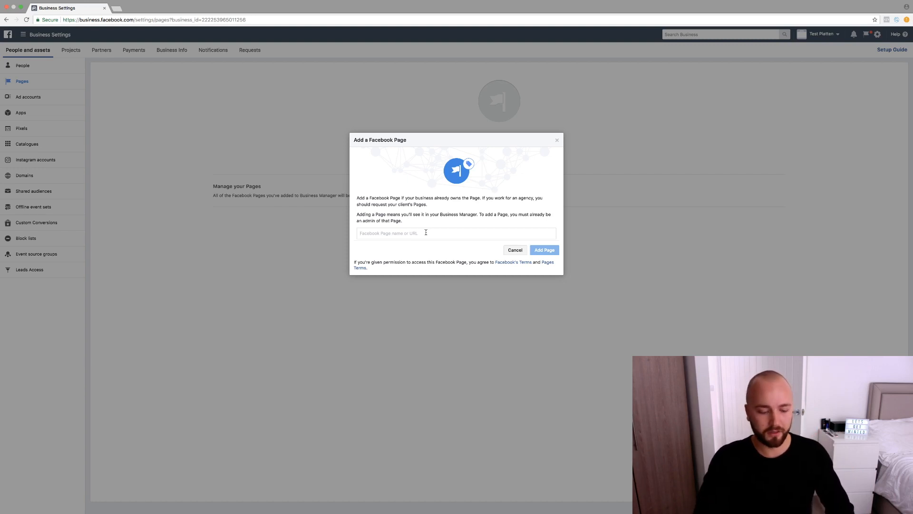
type("test")
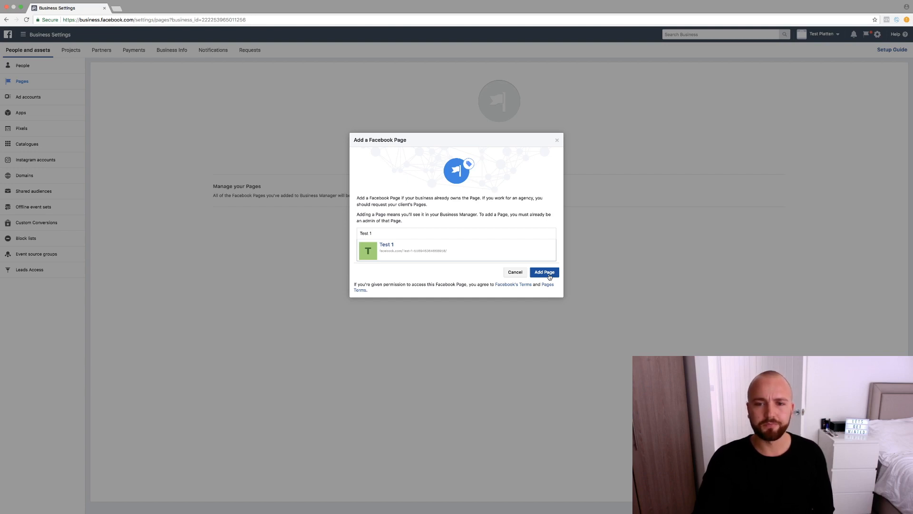
left_click(543, 272)
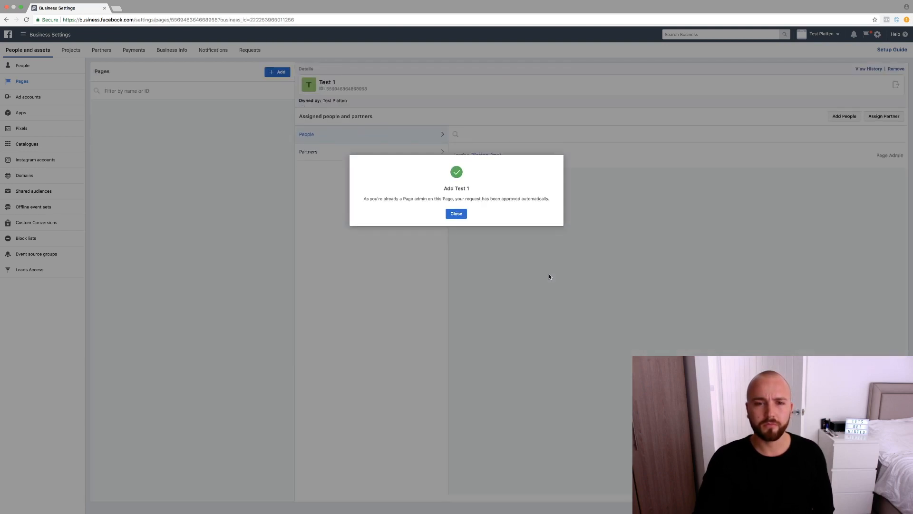
left_click(456, 214)
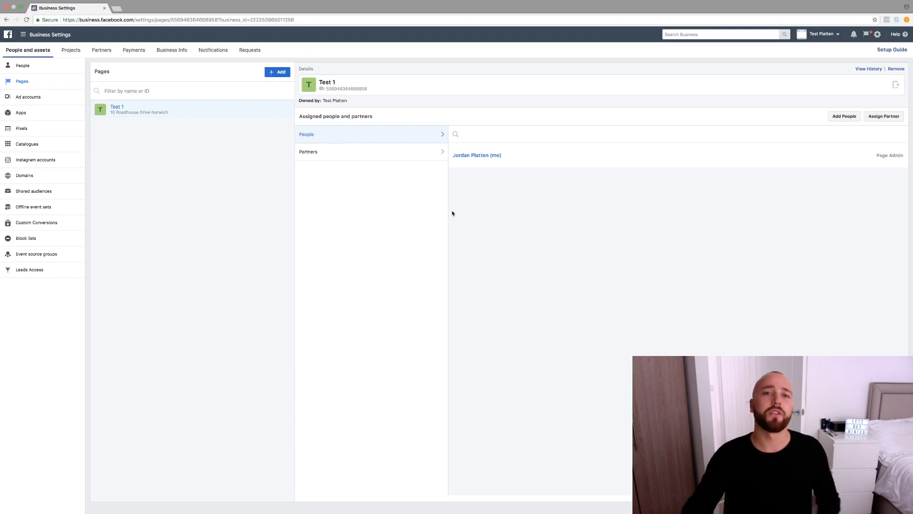
left_click(23, 34)
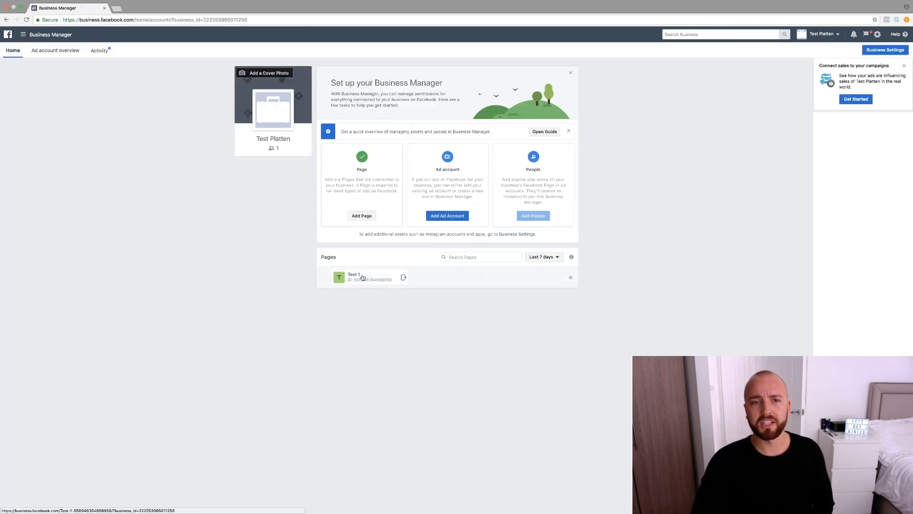
mouse_move(392, 251)
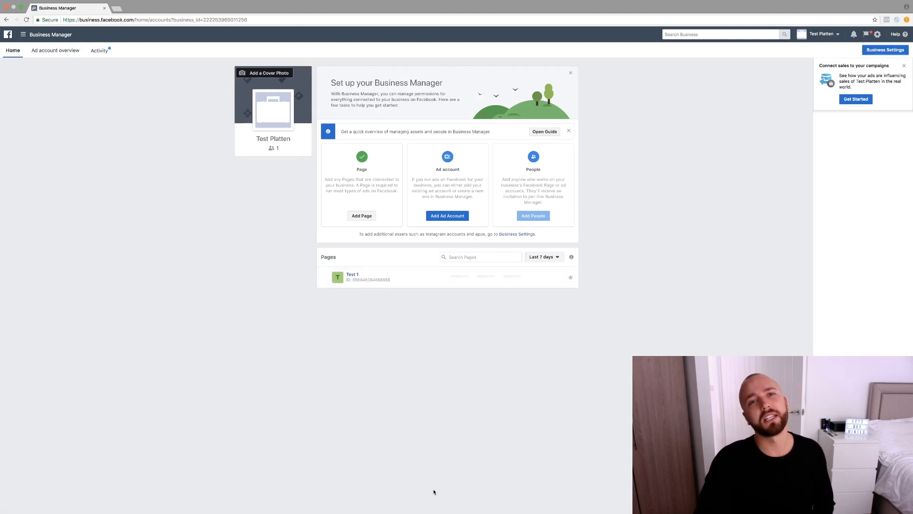
Return to the Business Manager home listing Test 1 and bring up the tools menu.
left_click(352, 274)
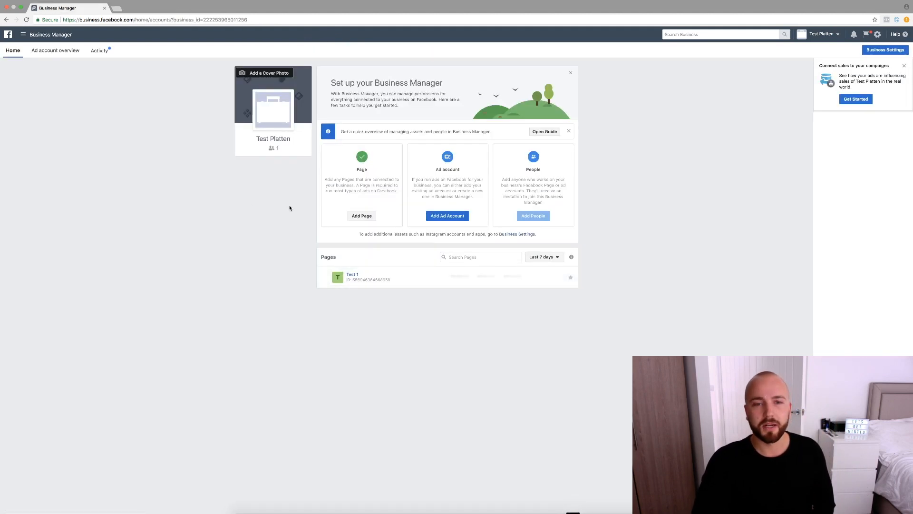
left_click(23, 34)
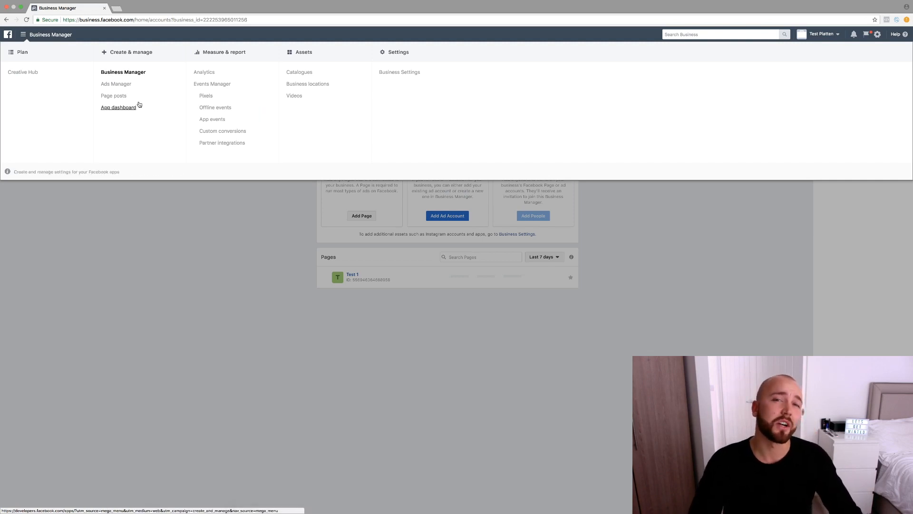
mouse_move(388, 68)
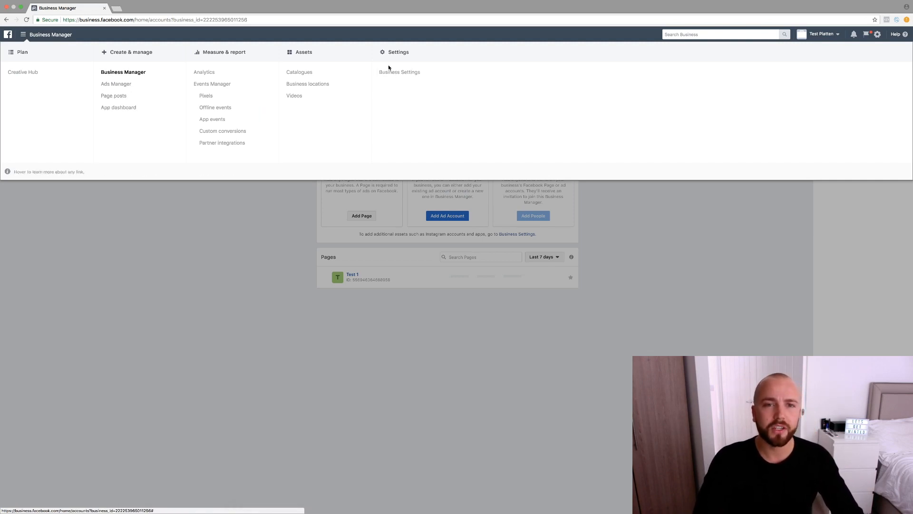
Start a new ad account named Test 1 with GBP currency from Business Settings > Ad accounts.
left_click(399, 71)
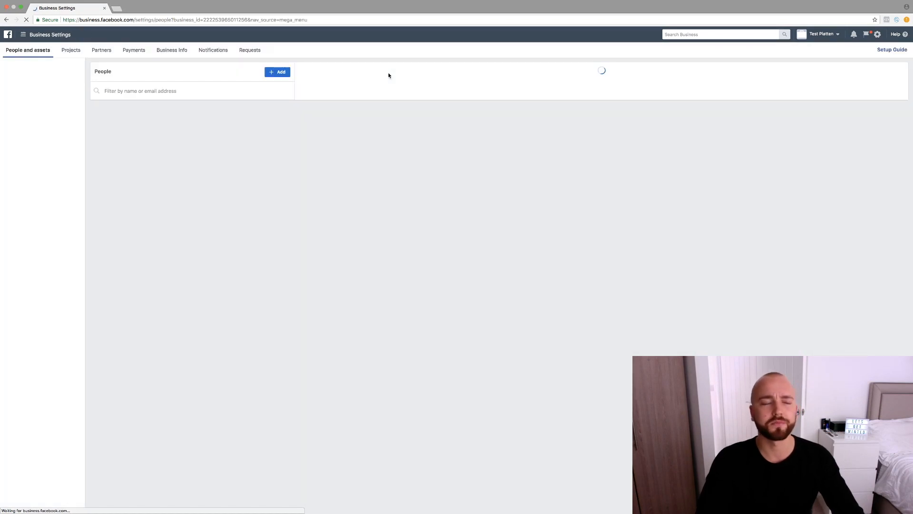
left_click(29, 96)
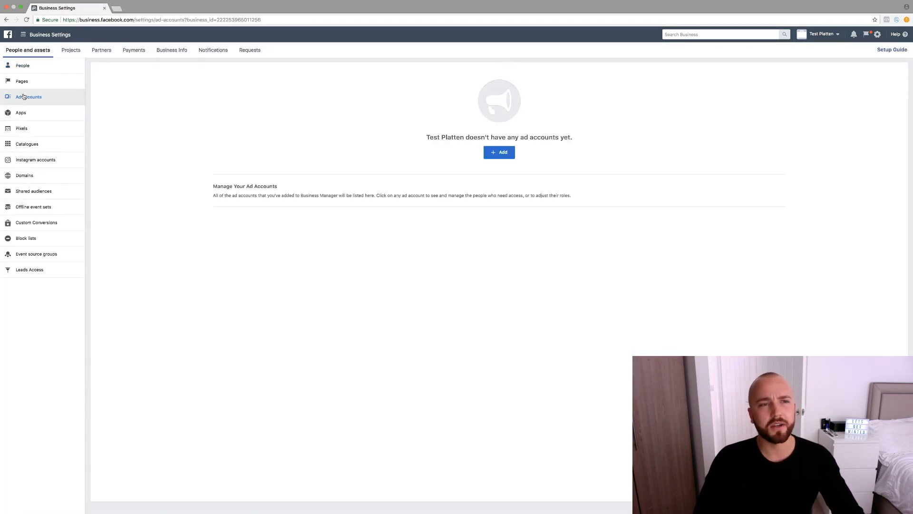
left_click(499, 152)
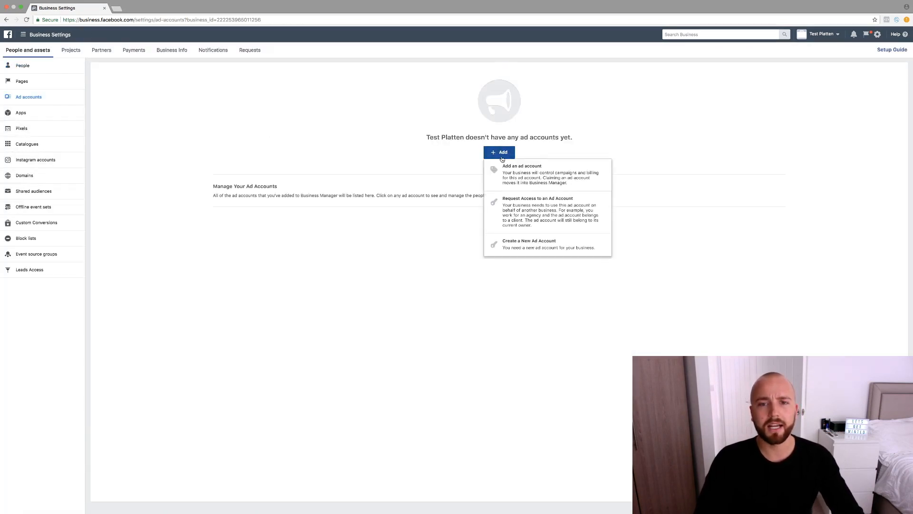
left_click(529, 243)
type("Tes")
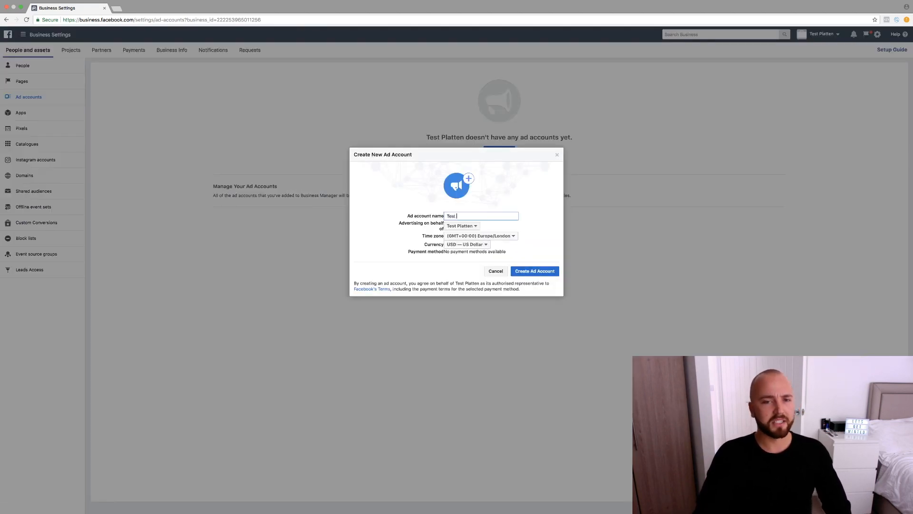
type("2")
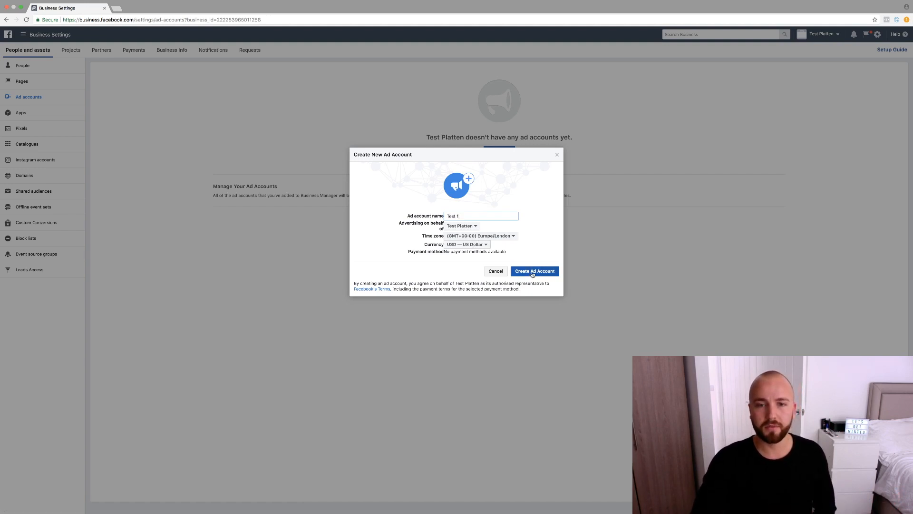
left_click(466, 245)
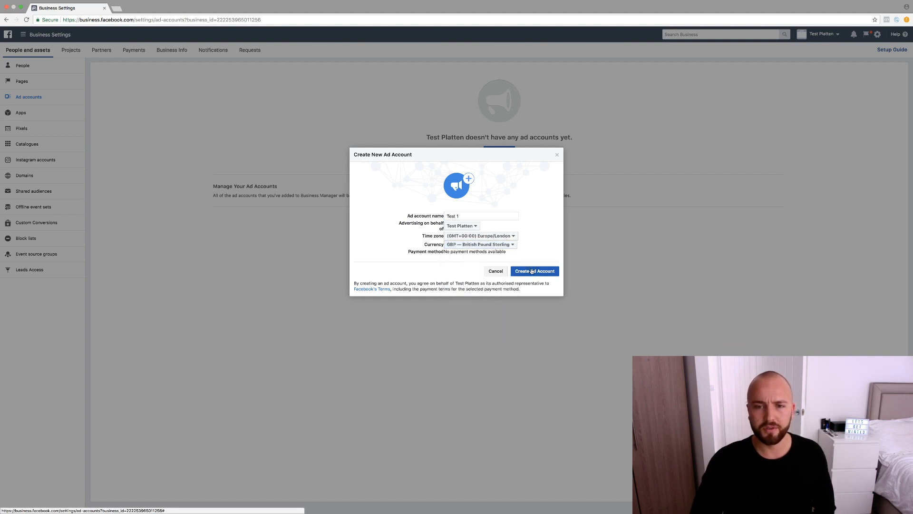
Create the Test 1 ad account with Jordan Platten as ad account admin.
left_click(533, 271)
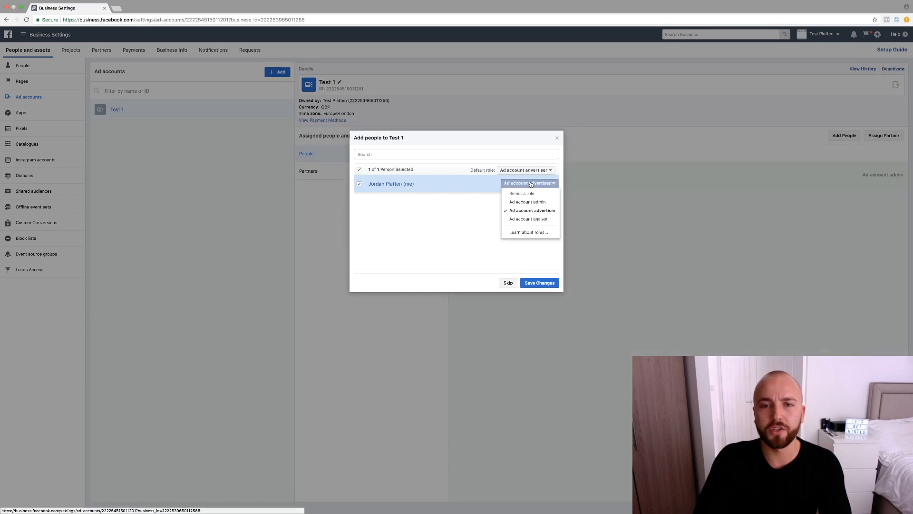
left_click(526, 201)
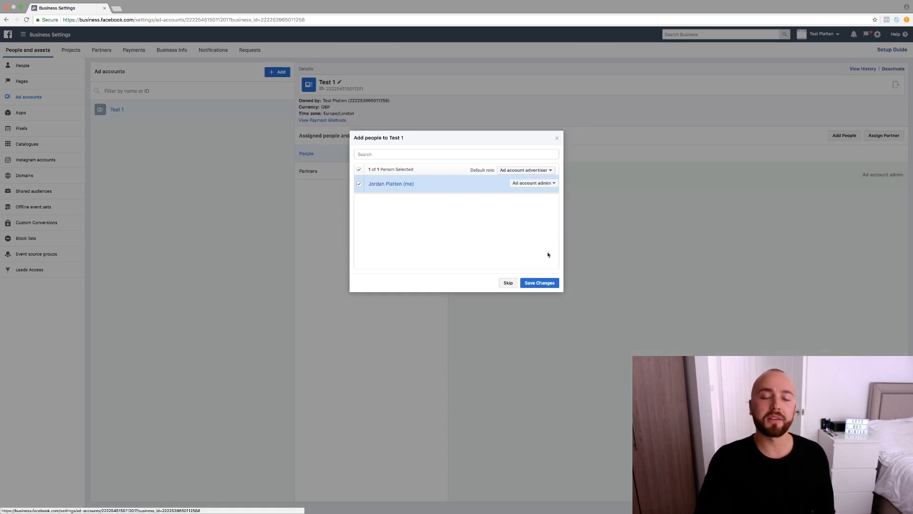
left_click(538, 283)
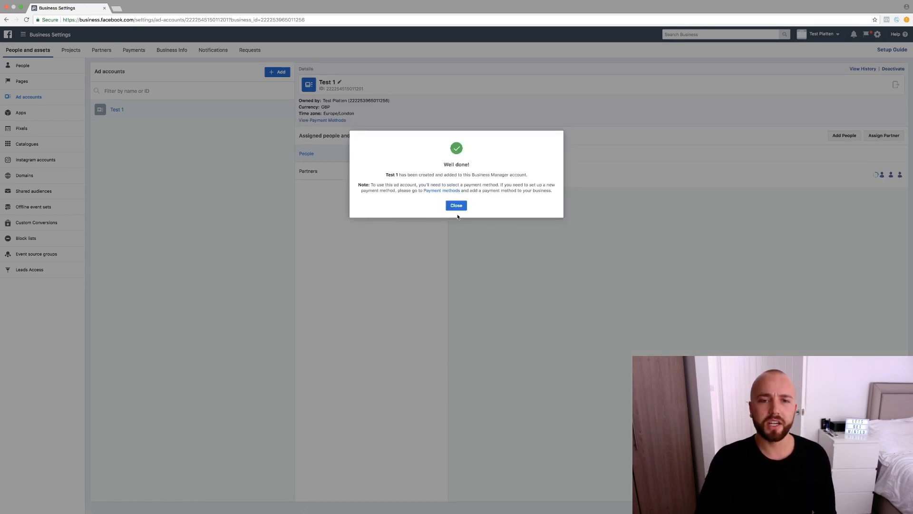
left_click(456, 205)
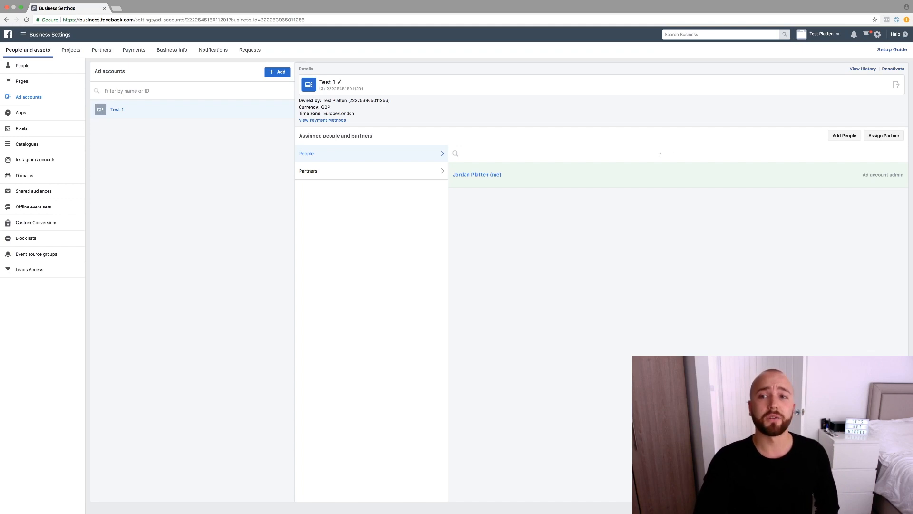
left_click(844, 135)
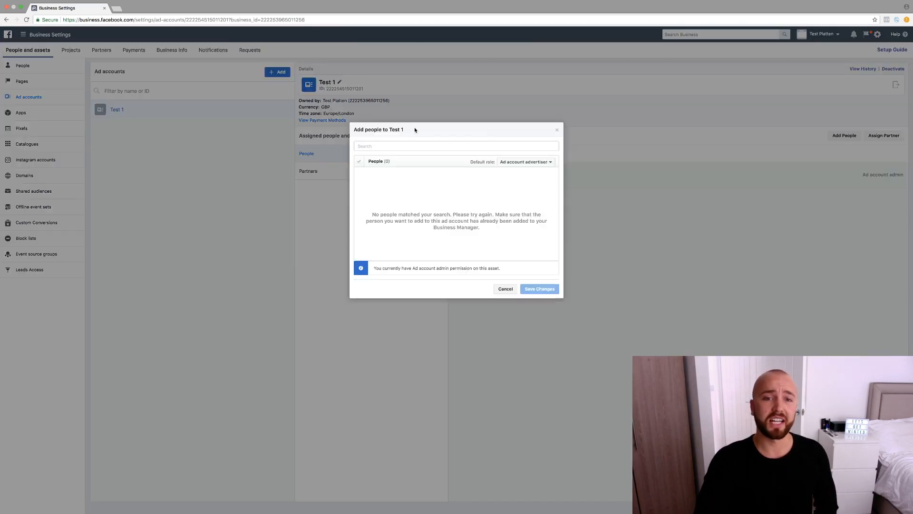
mouse_move(561, 131)
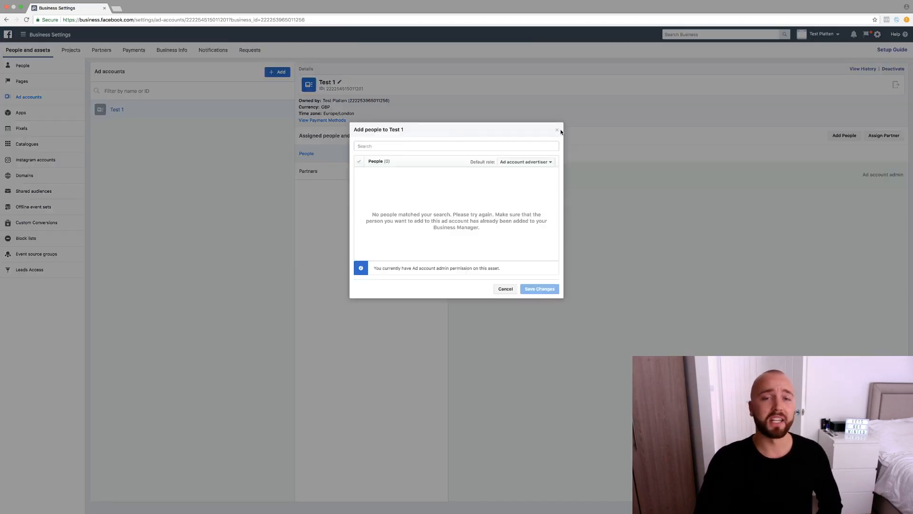
left_click(557, 129)
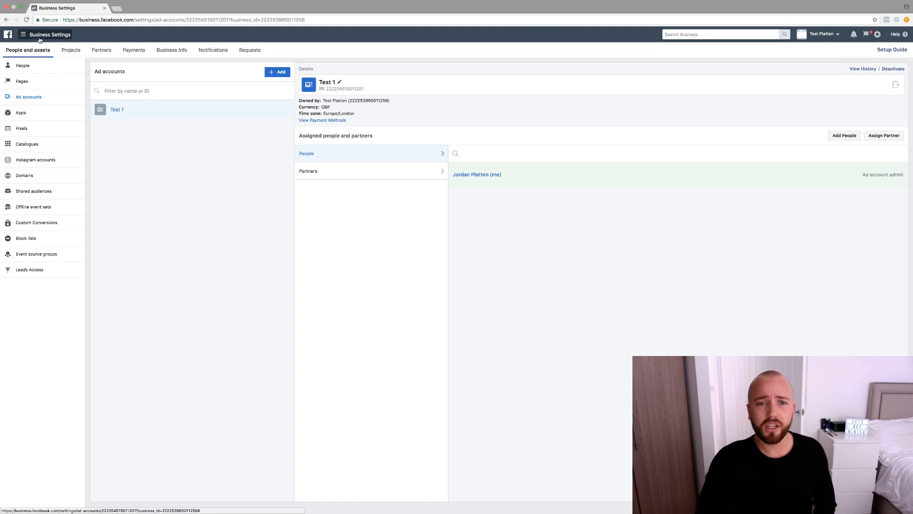
Go to Ads Manager for the Test 1 ad account from the tools menu.
left_click(21, 34)
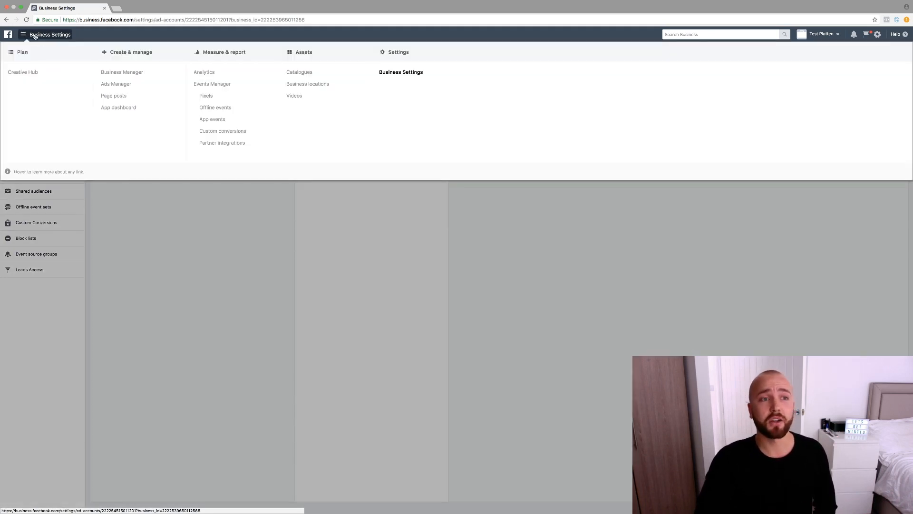
left_click(115, 84)
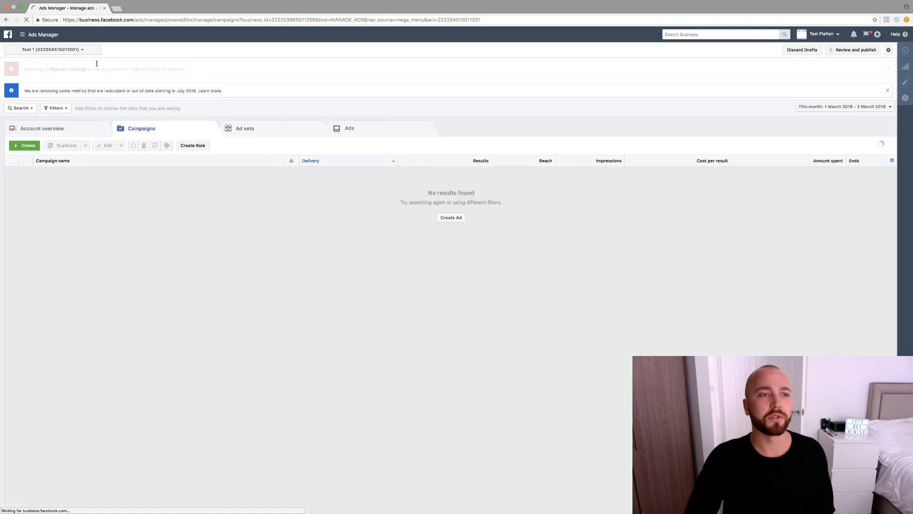
left_click(52, 49)
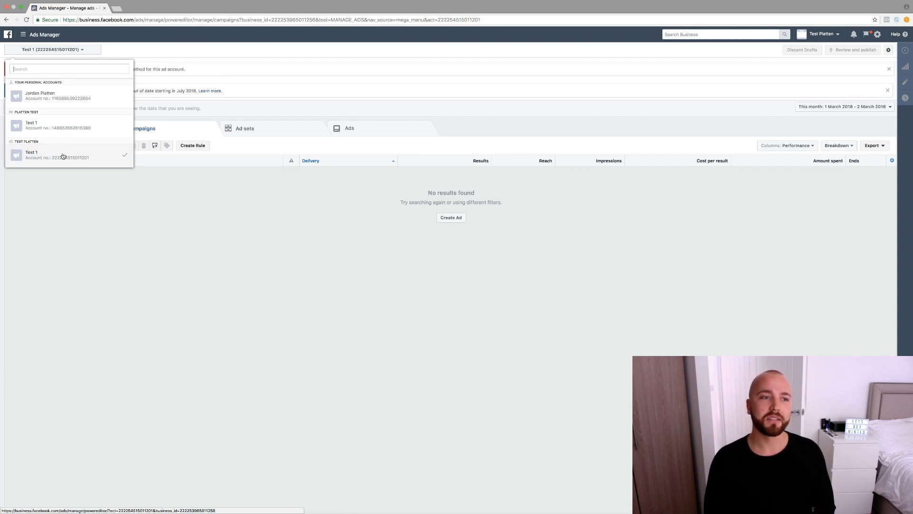
mouse_move(31, 124)
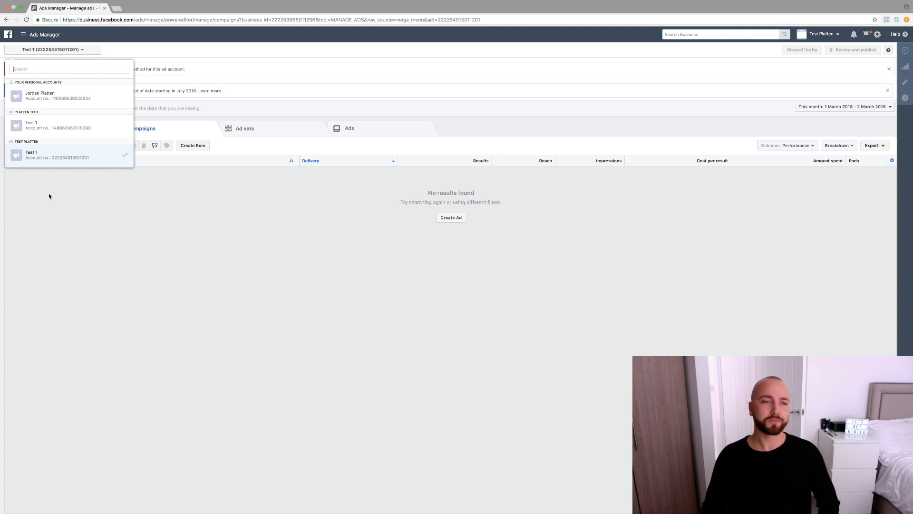
mouse_move(80, 108)
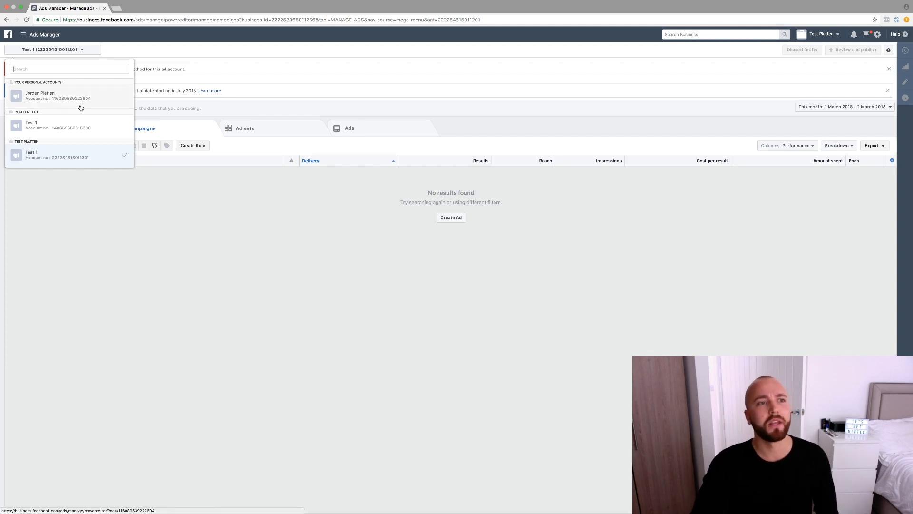
left_click(132, 197)
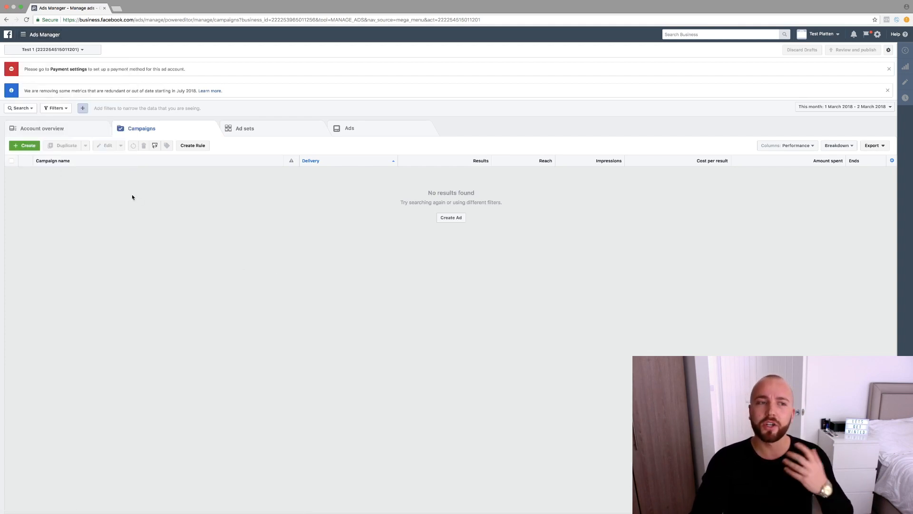
mouse_move(135, 194)
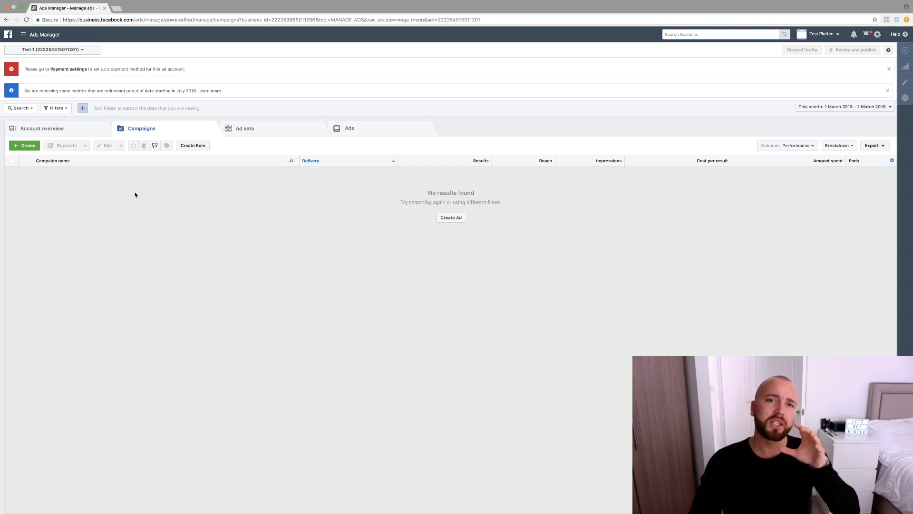
mouse_move(43, 42)
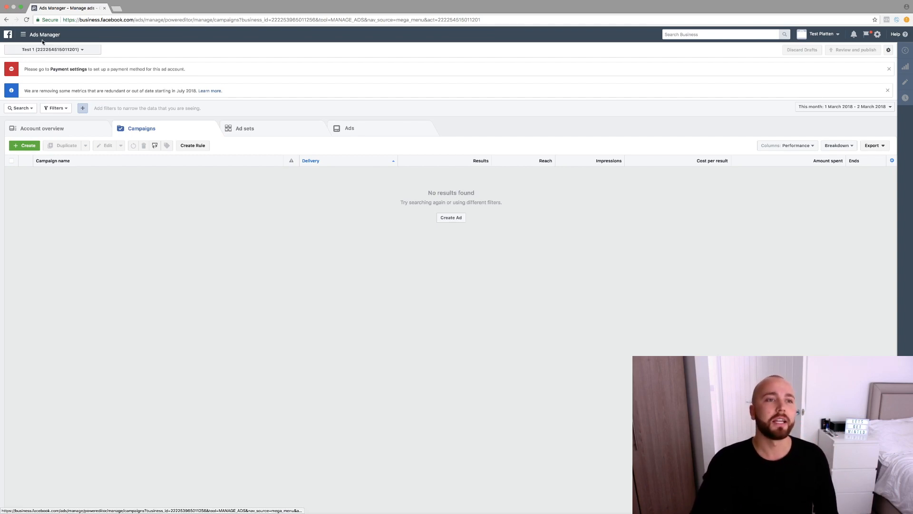
Go to the Test 1 ad account's Settings page from the Ads Manager menu.
left_click(23, 34)
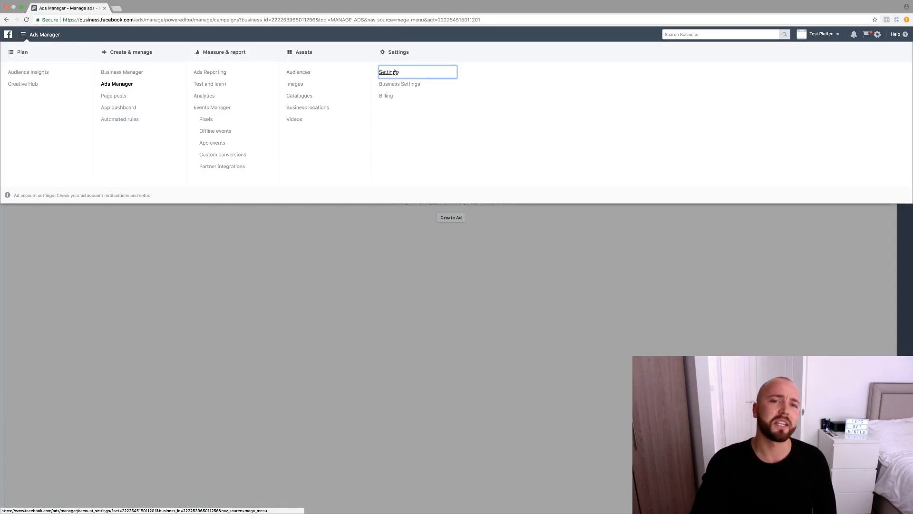
left_click(388, 72)
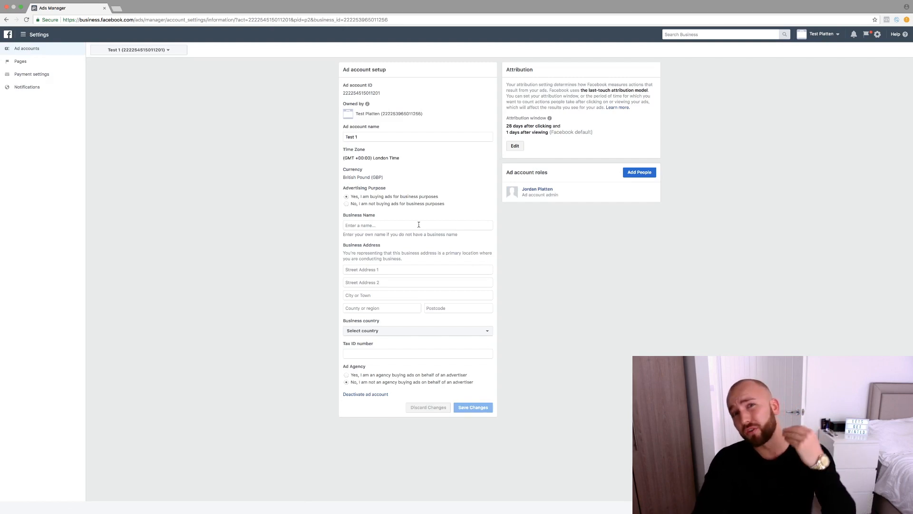
Review the ad account setup form and start Add People in the roles panel.
left_click(417, 226)
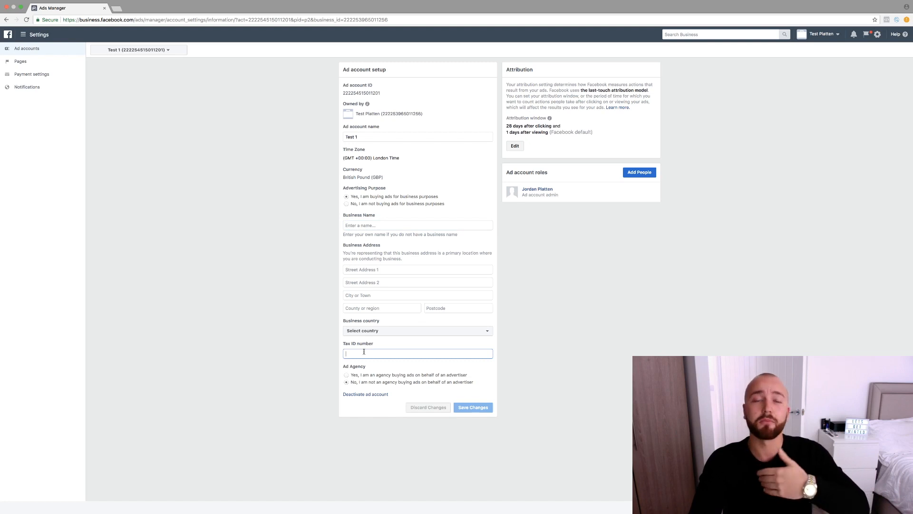
mouse_move(588, 204)
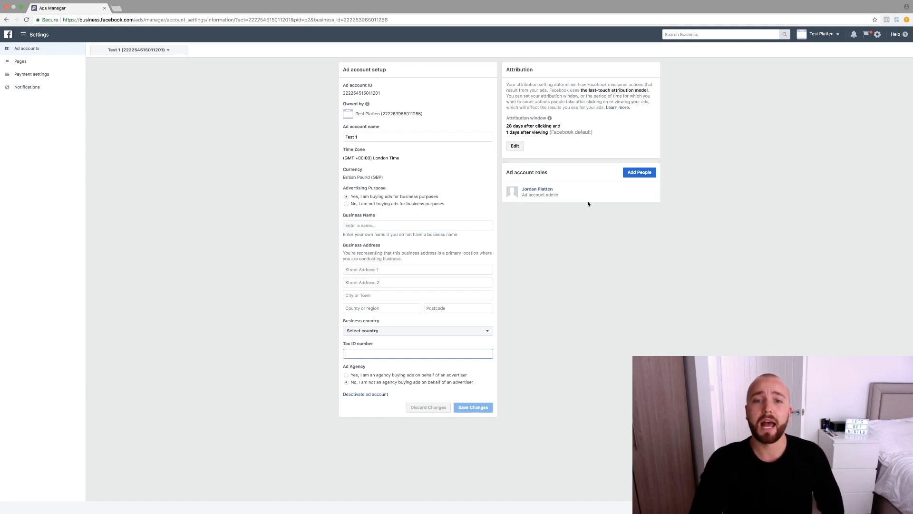
left_click(639, 172)
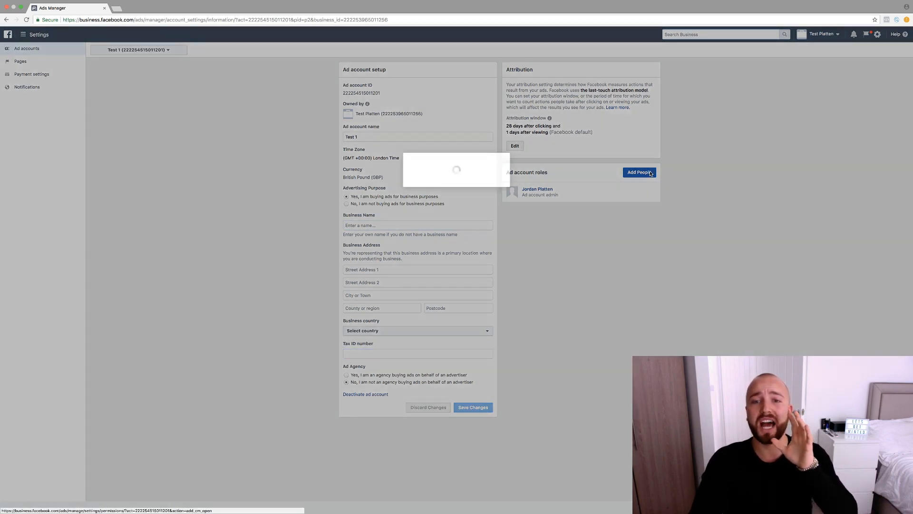
Add Jordan Platten to the Test 1 ad account roles as Ad account admin and confirm.
left_click(639, 173)
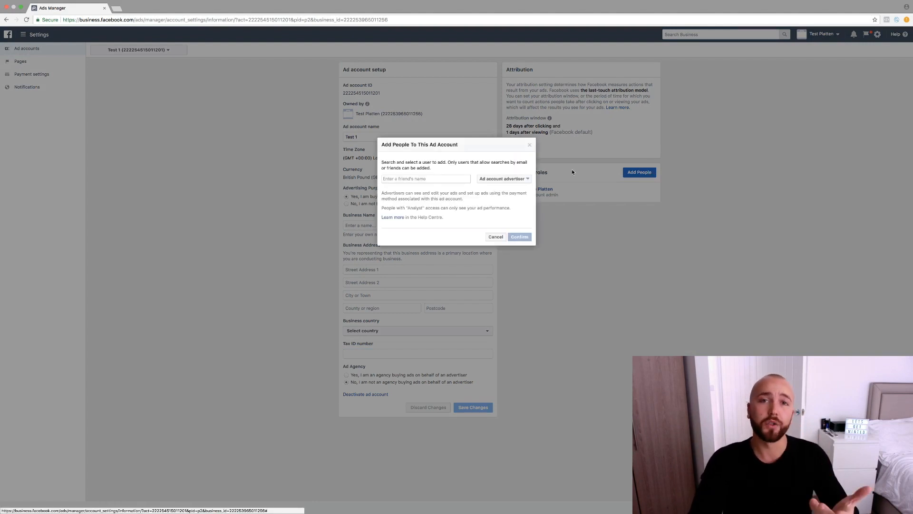
mouse_move(432, 167)
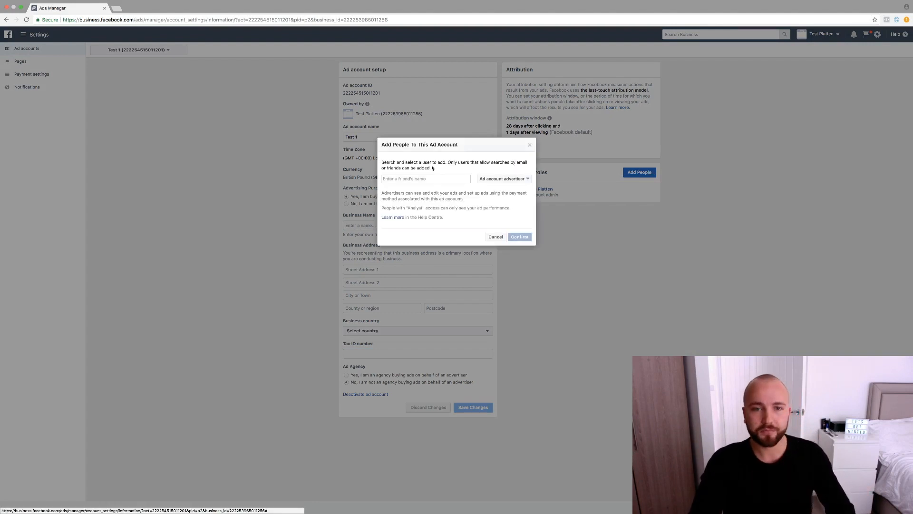
type("J")
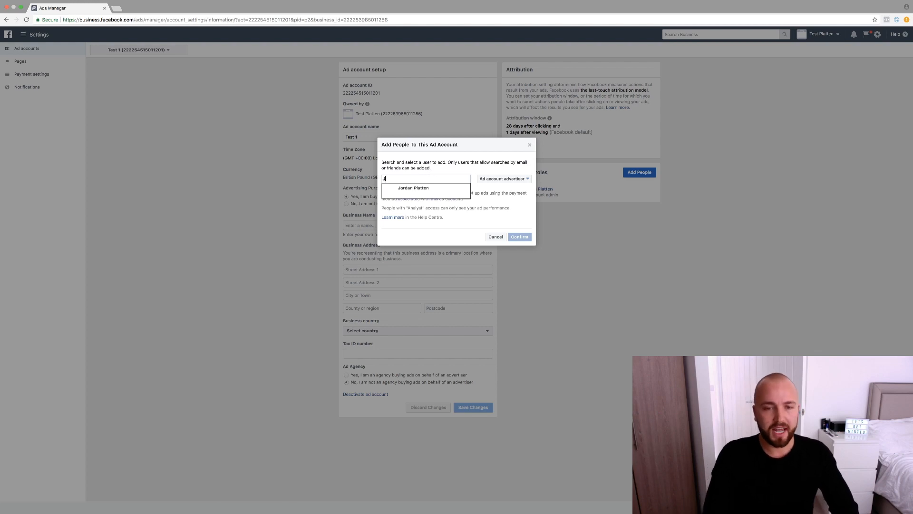
left_click(413, 187)
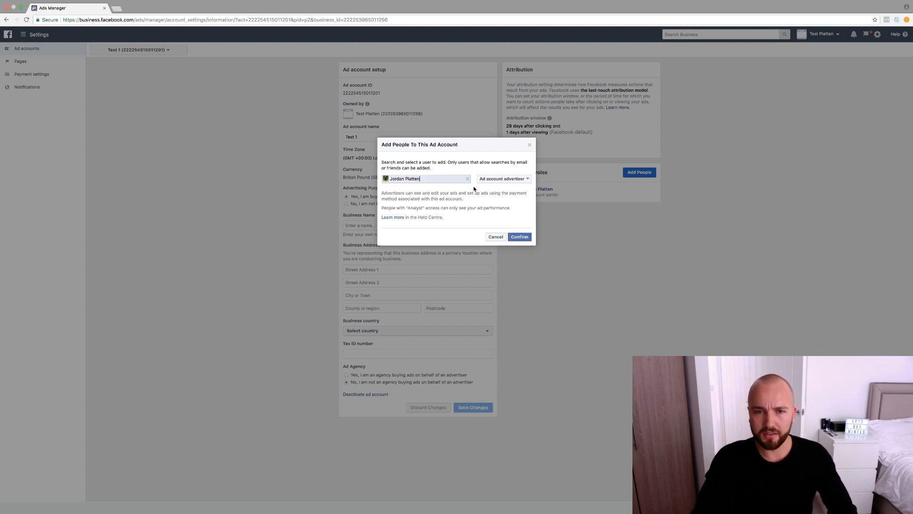
left_click(504, 178)
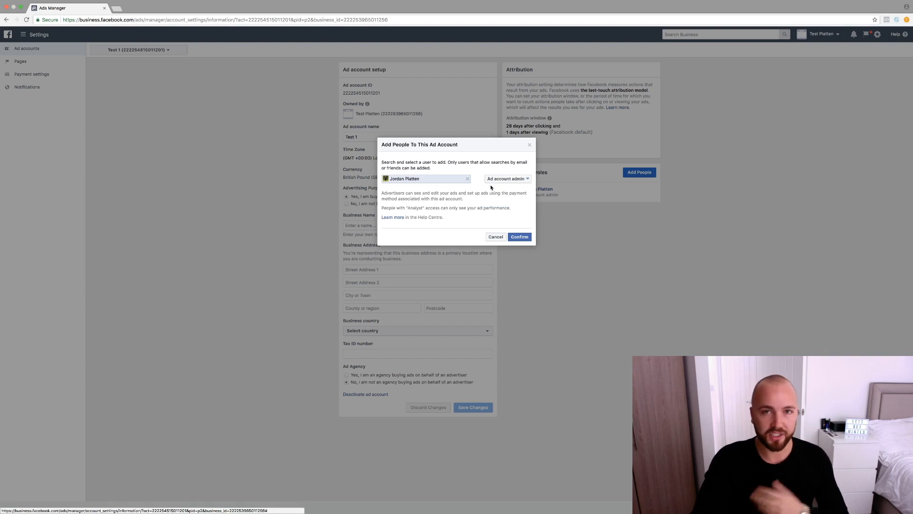
left_click(507, 177)
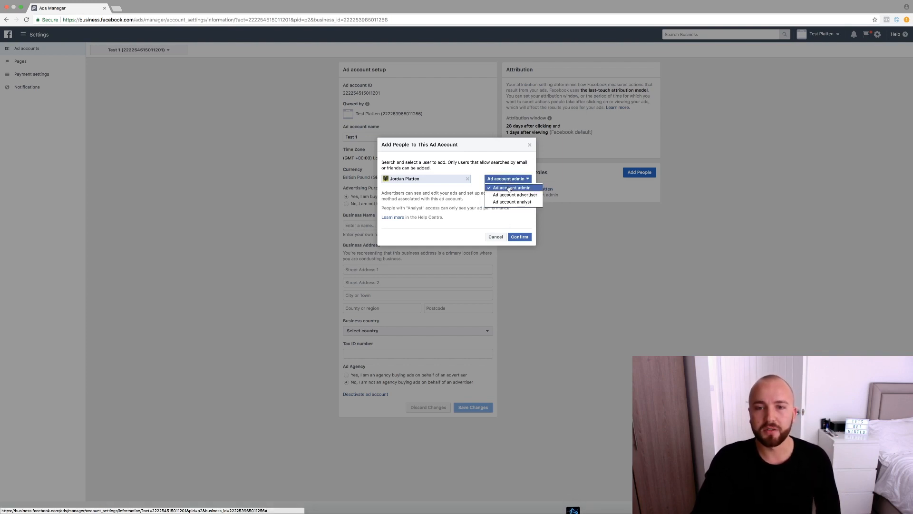
left_click(512, 187)
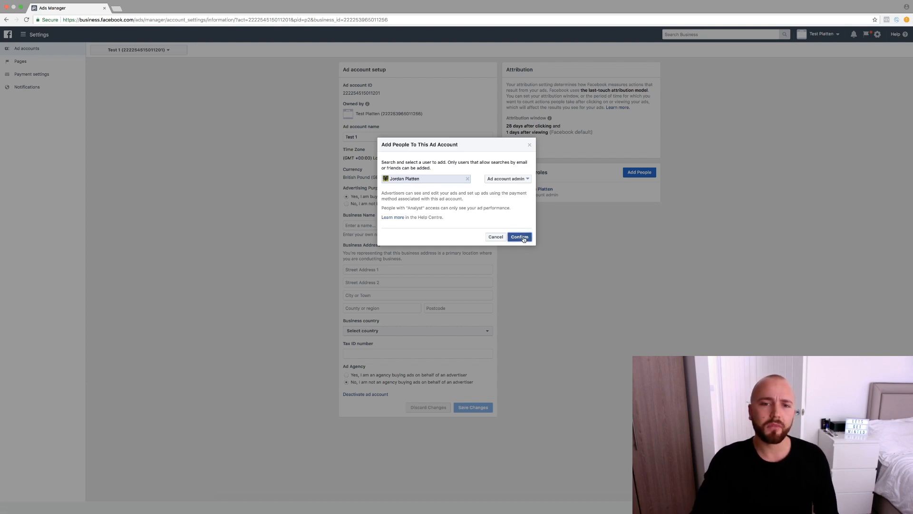
left_click(518, 236)
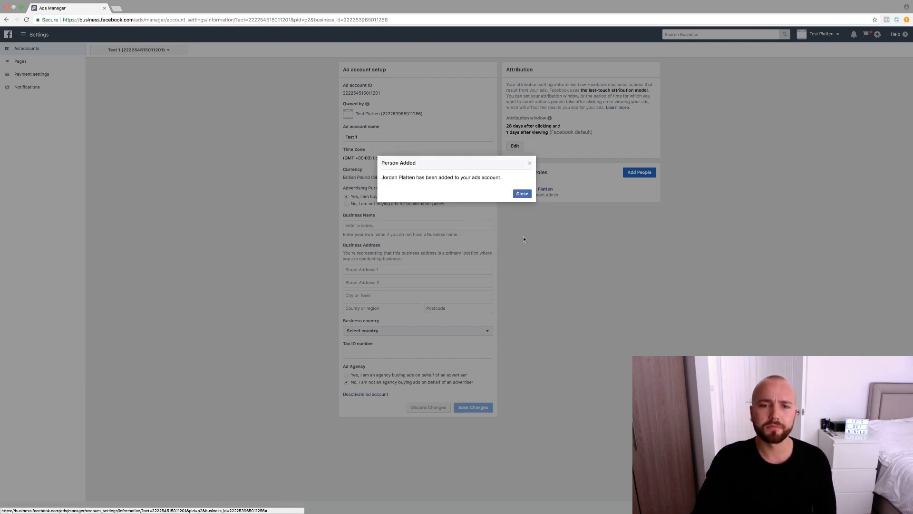
left_click(521, 193)
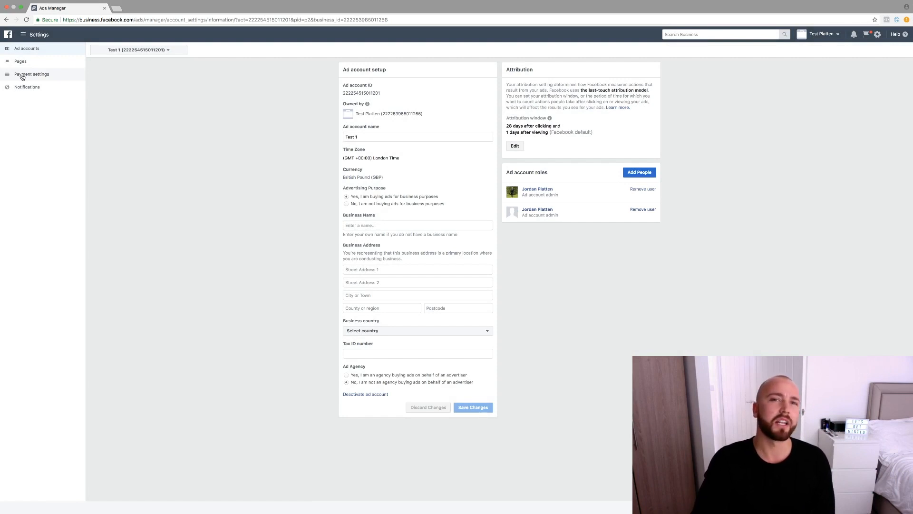
Show Test 1's payment settings and preview the Add Payment Method dialog, then close it.
left_click(32, 74)
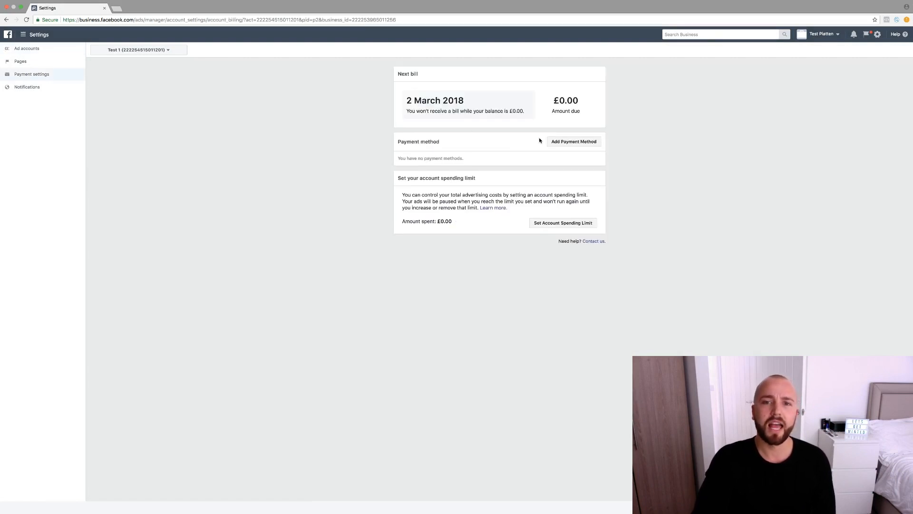
left_click(227, 19)
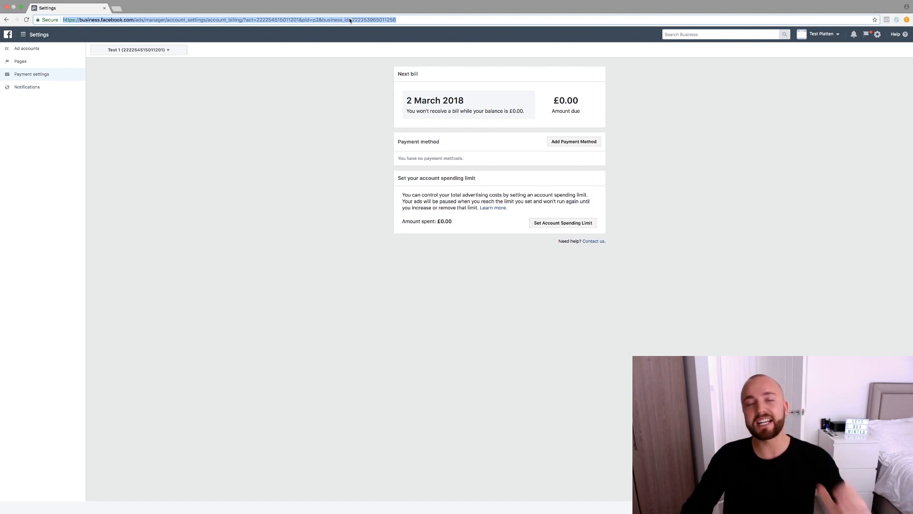
mouse_move(470, 214)
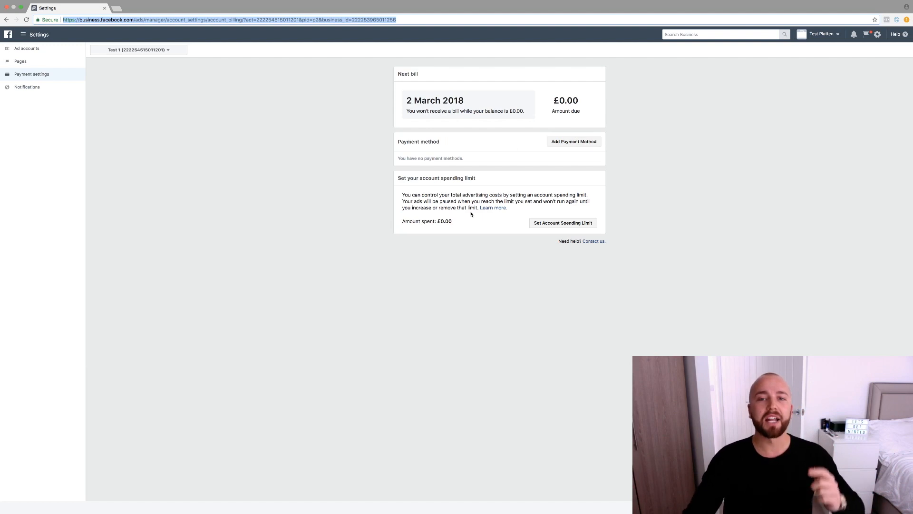
left_click(572, 141)
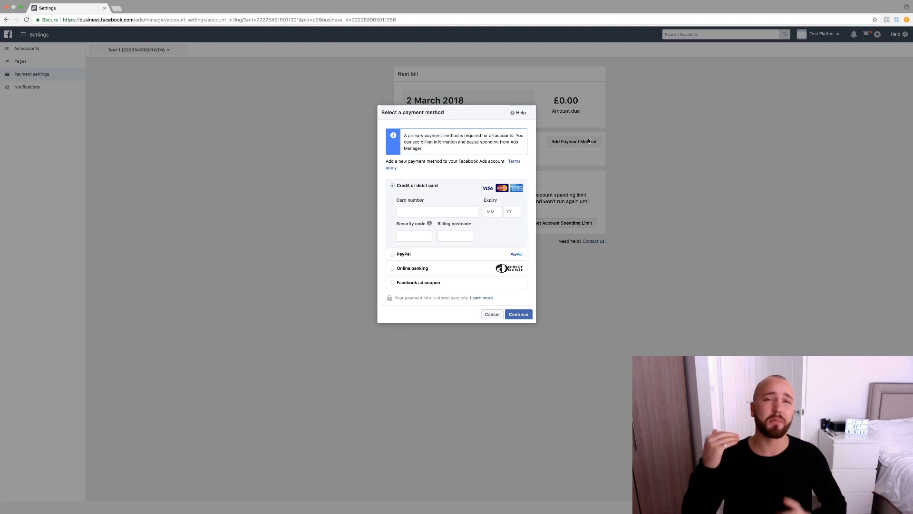
left_click(492, 314)
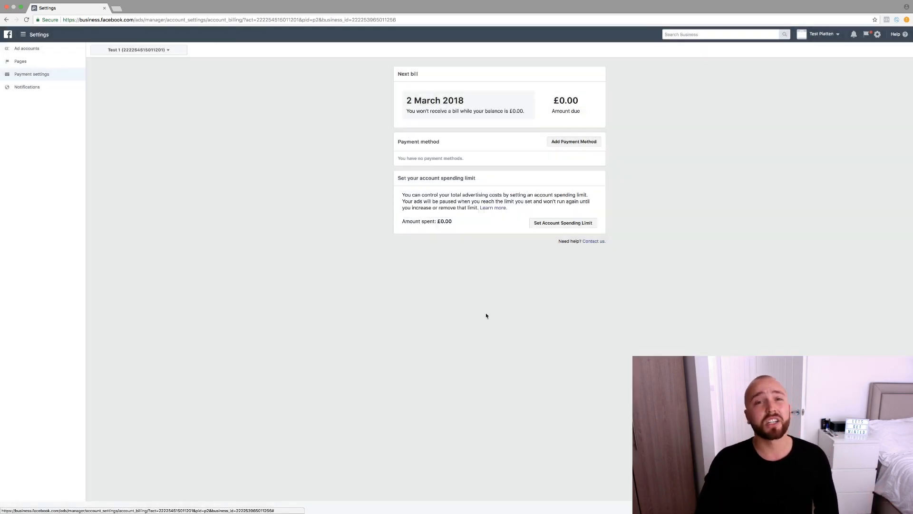